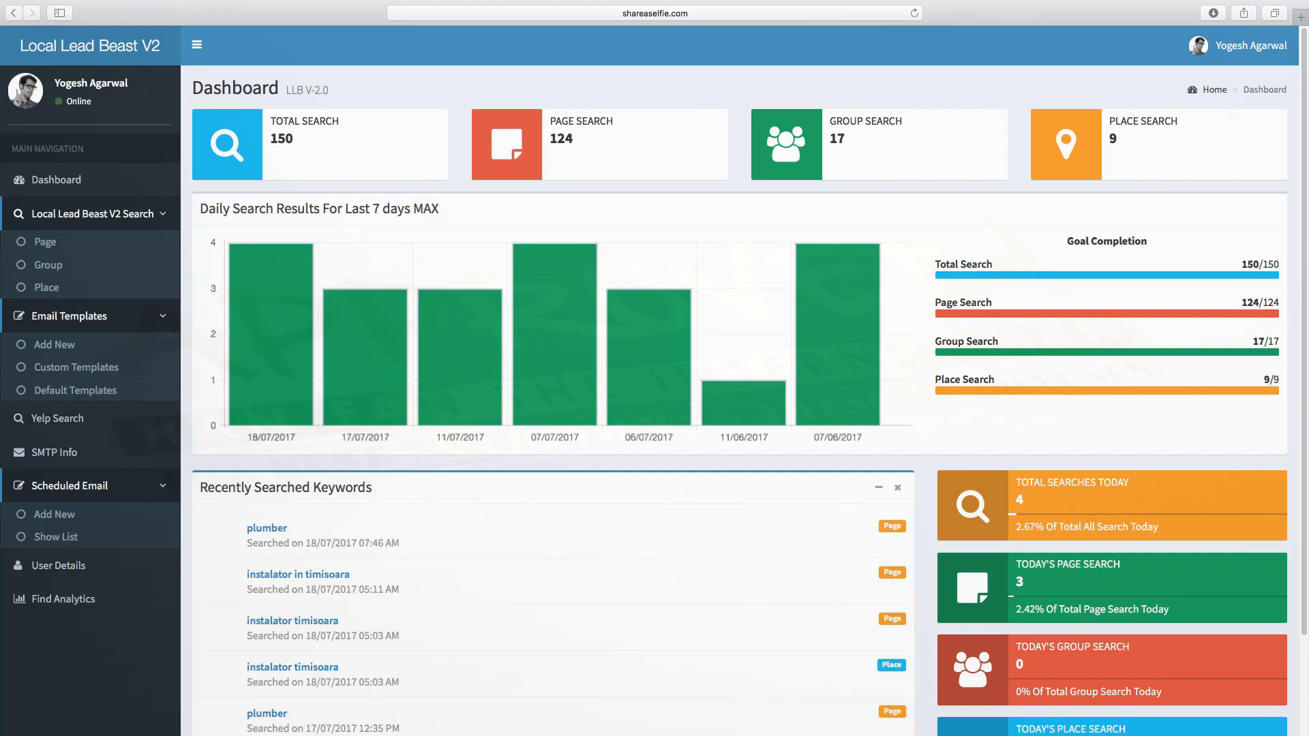
mouse_move(837, 334)
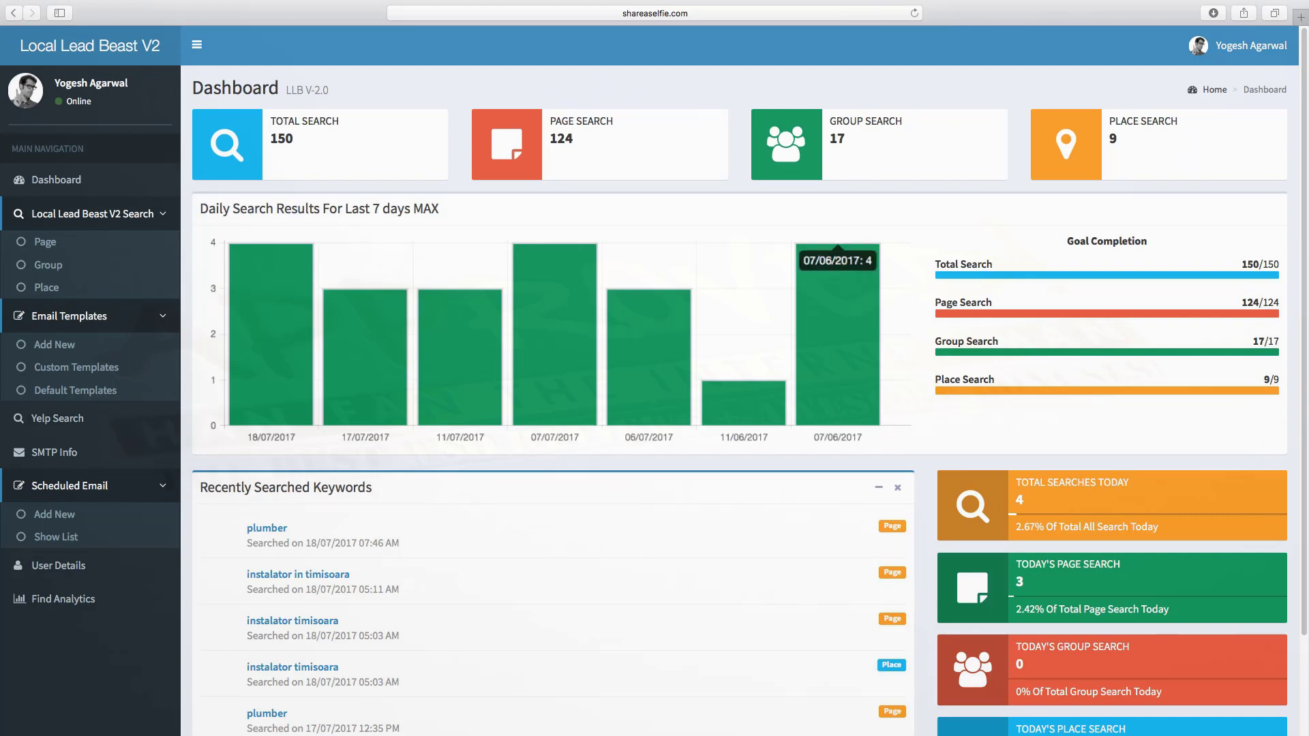
mouse_move(554, 334)
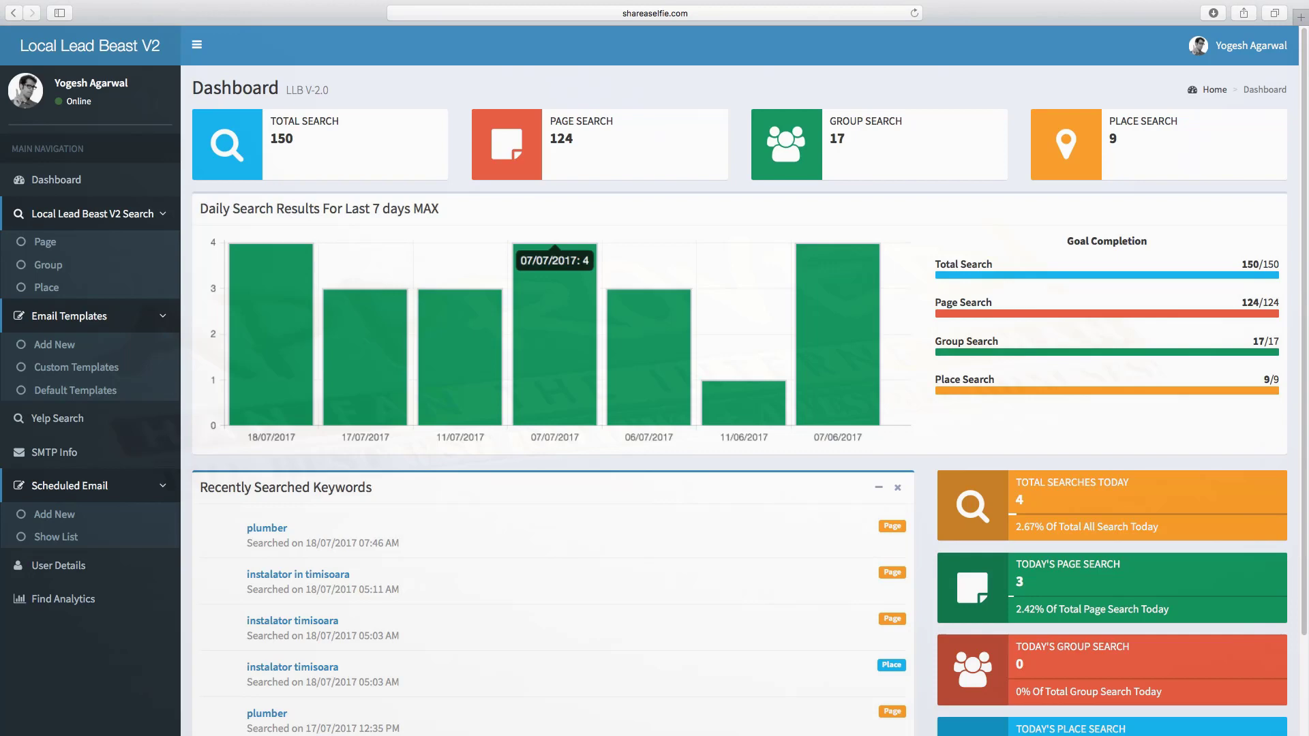
mouse_move(837, 334)
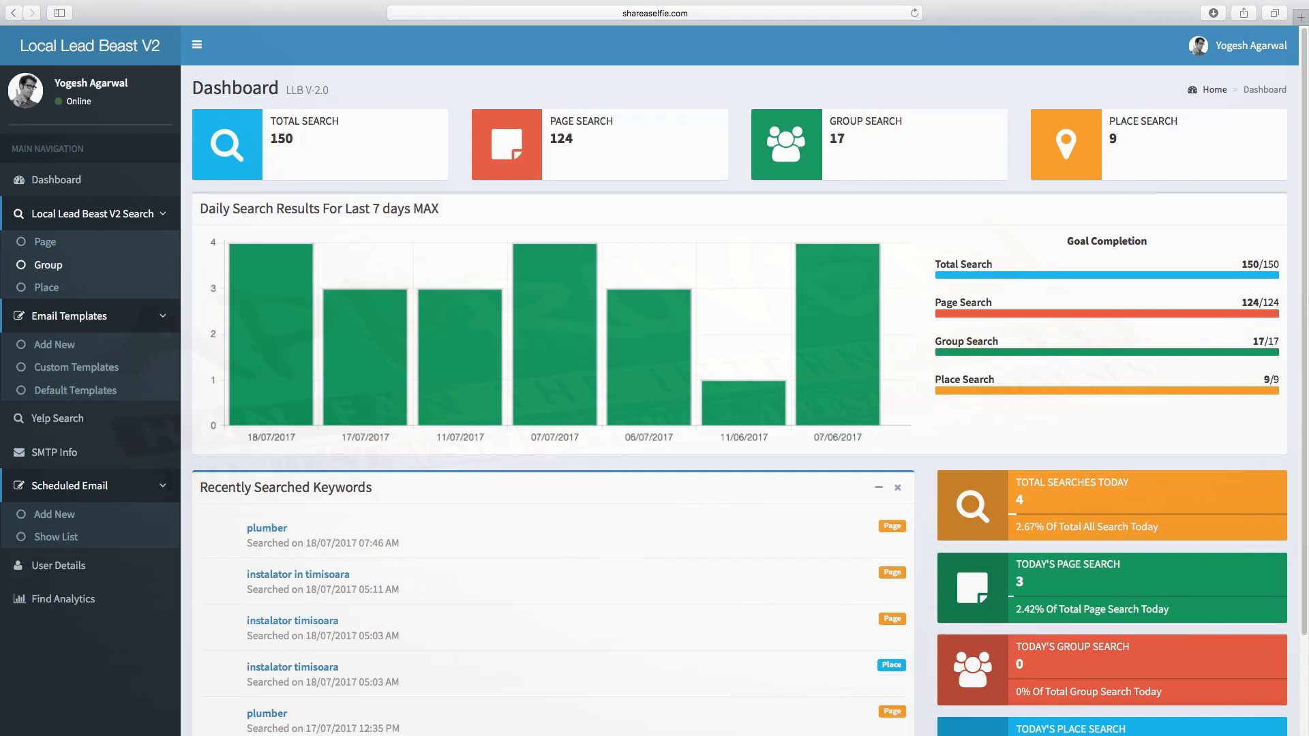
Step: Run a Page search for 'plumber' and browse the resulting business pages table
left_click(40, 243)
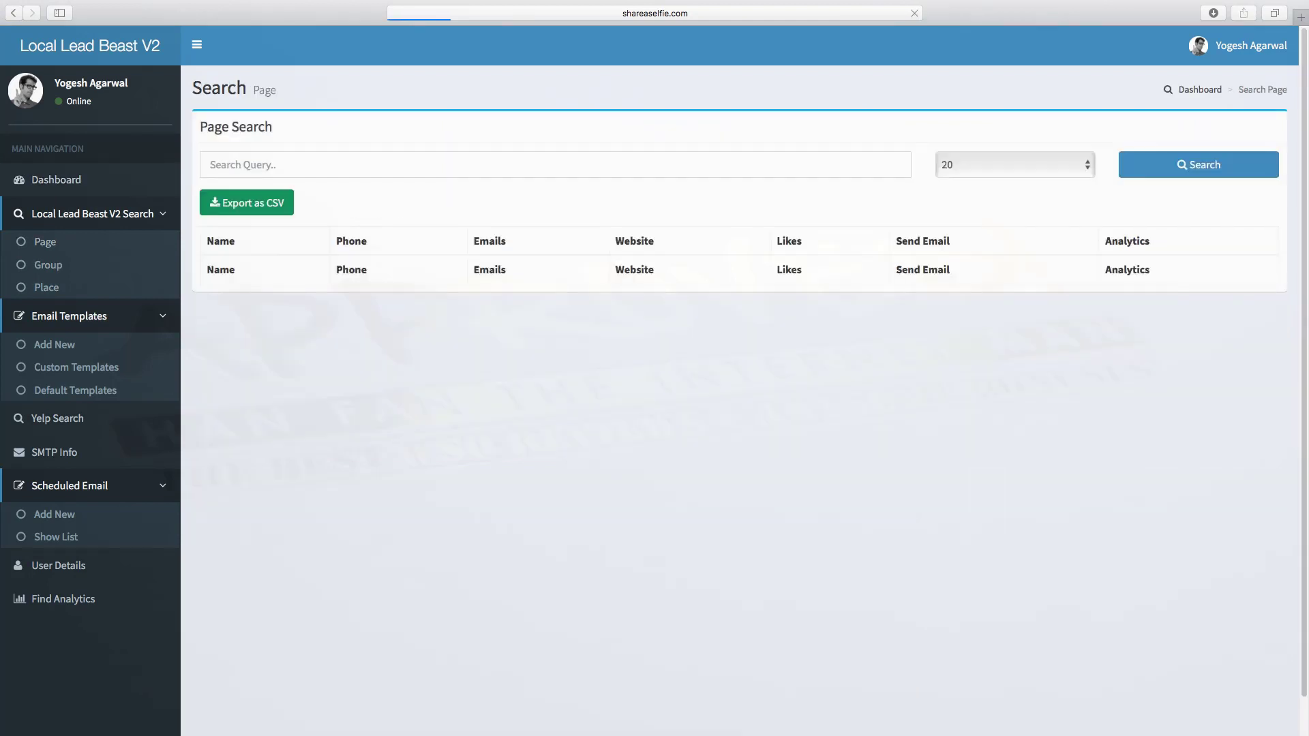
left_click(1197, 165)
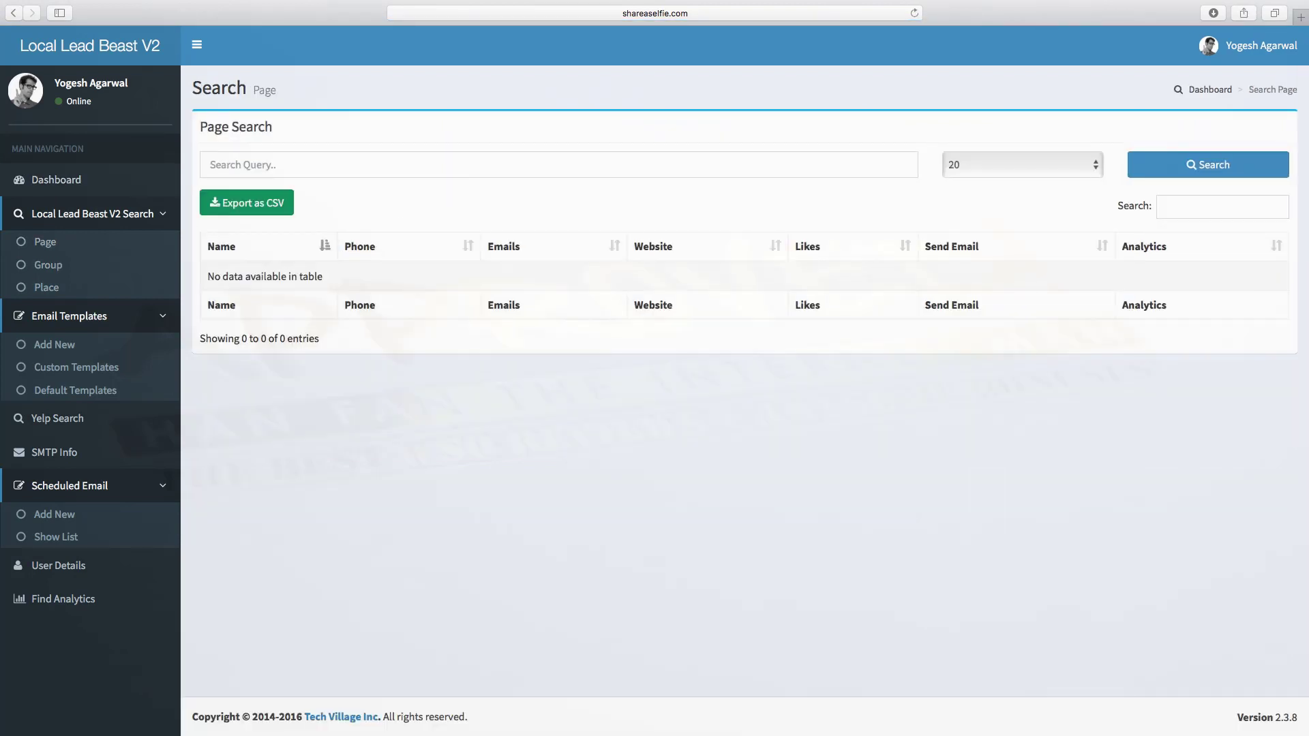
type("plumber")
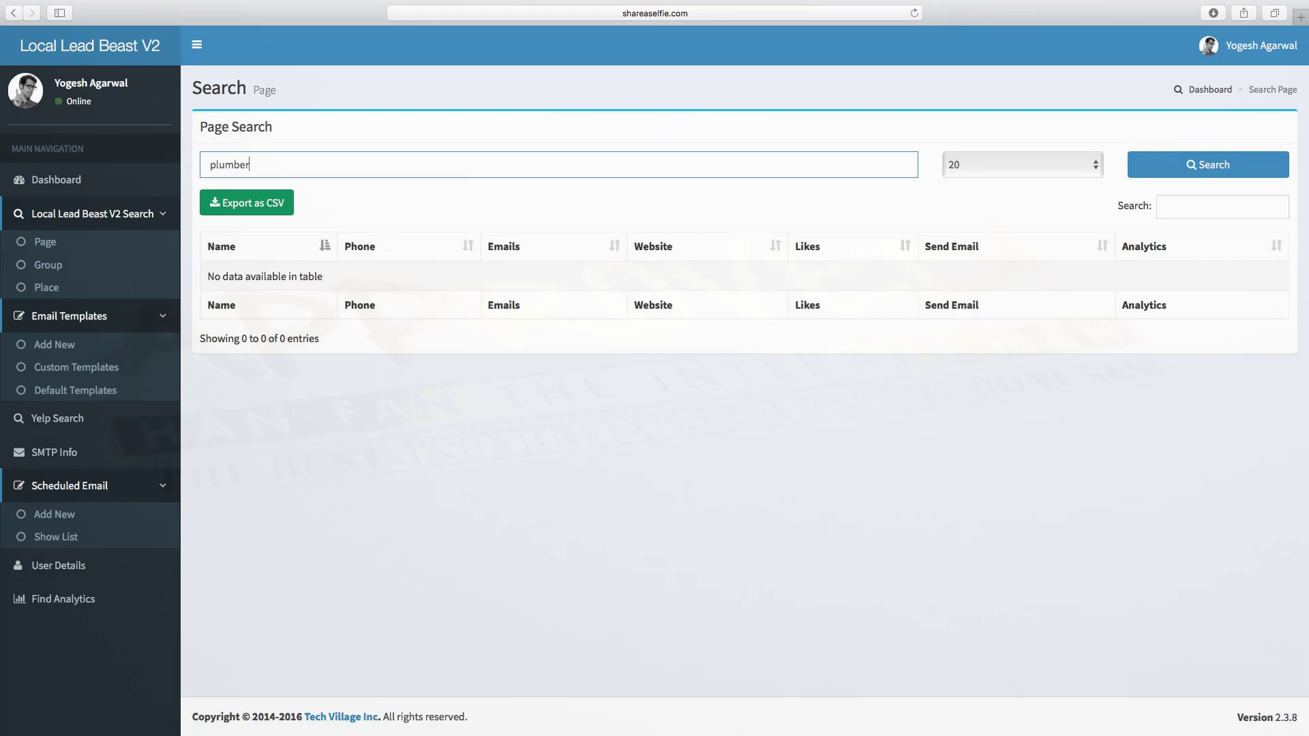
left_click(1205, 165)
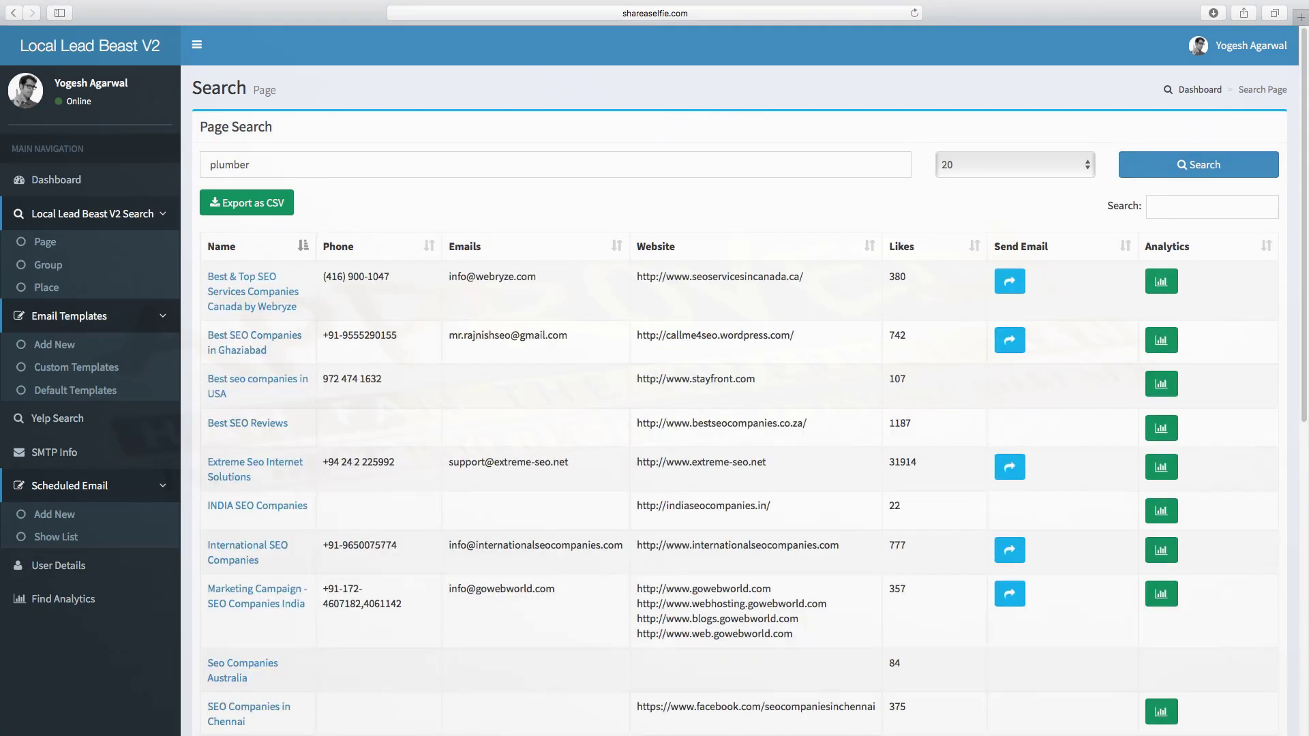
scroll("up", 3)
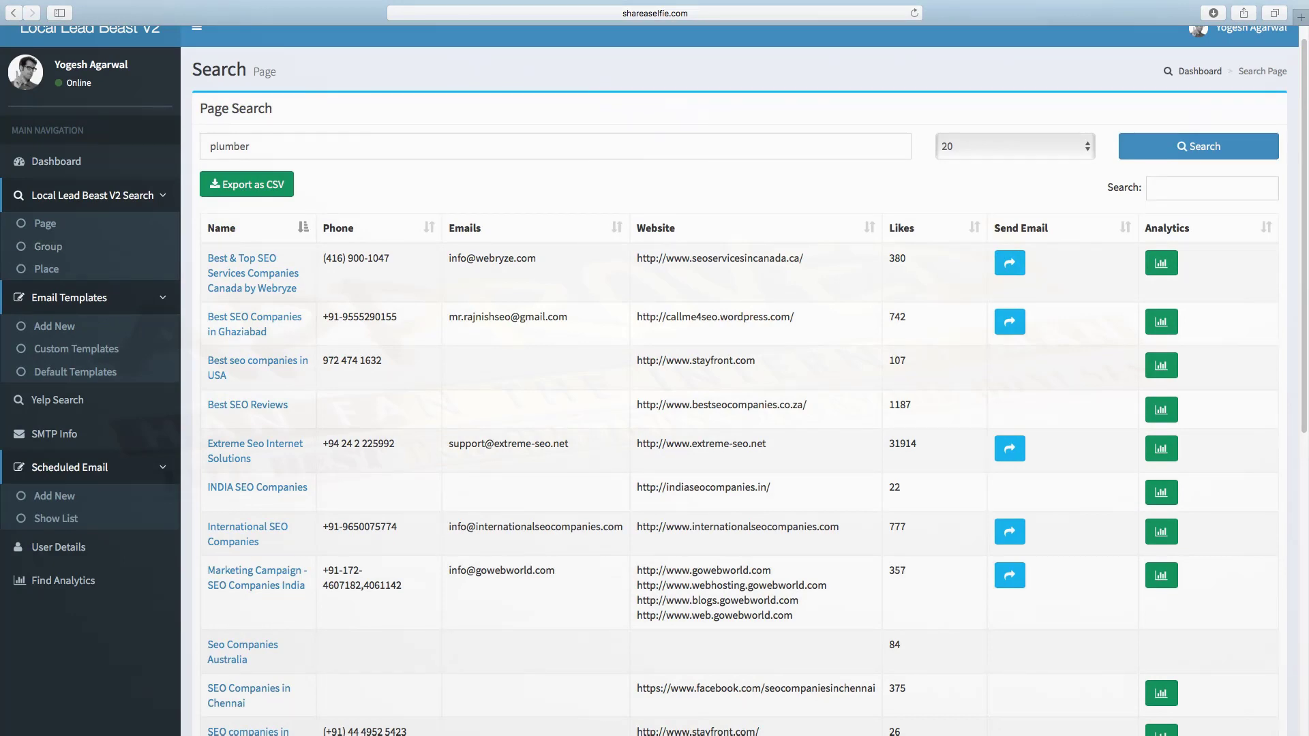
scroll("down", 3)
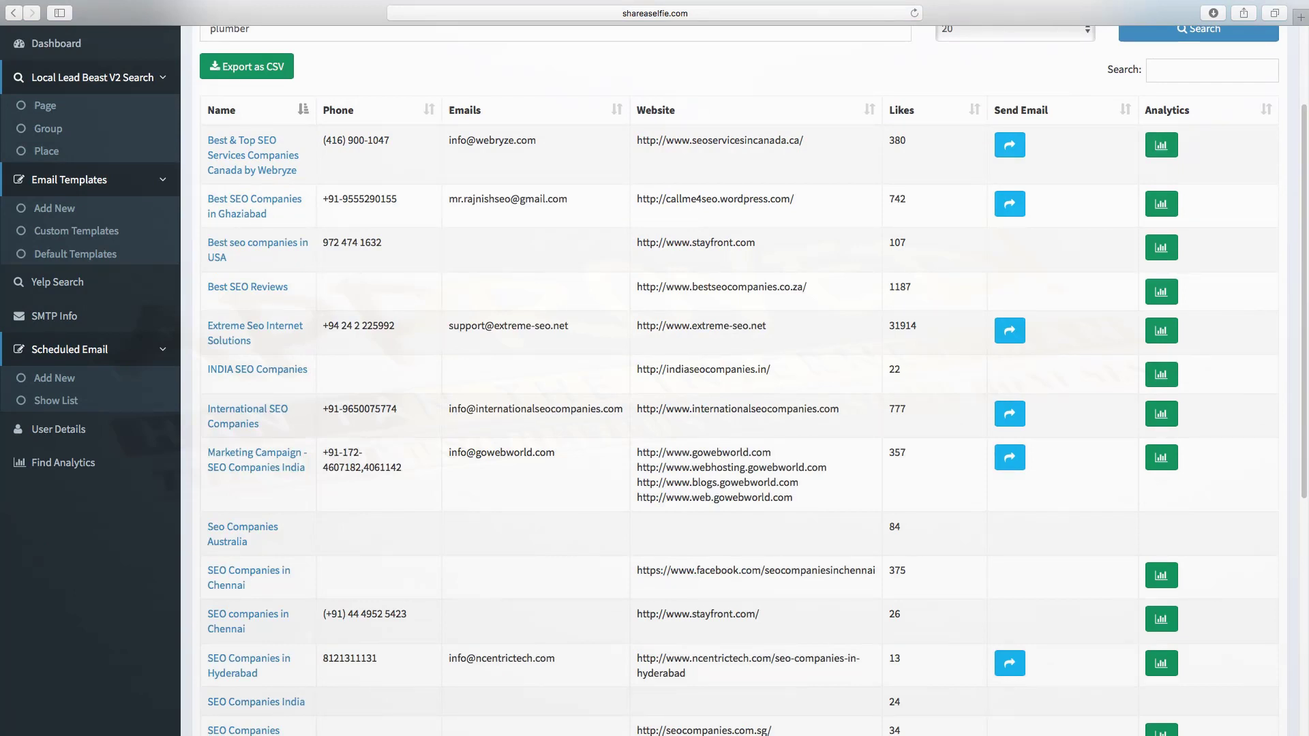
Step: Select company email addresses in the results to review their contact details
double_click(493, 139)
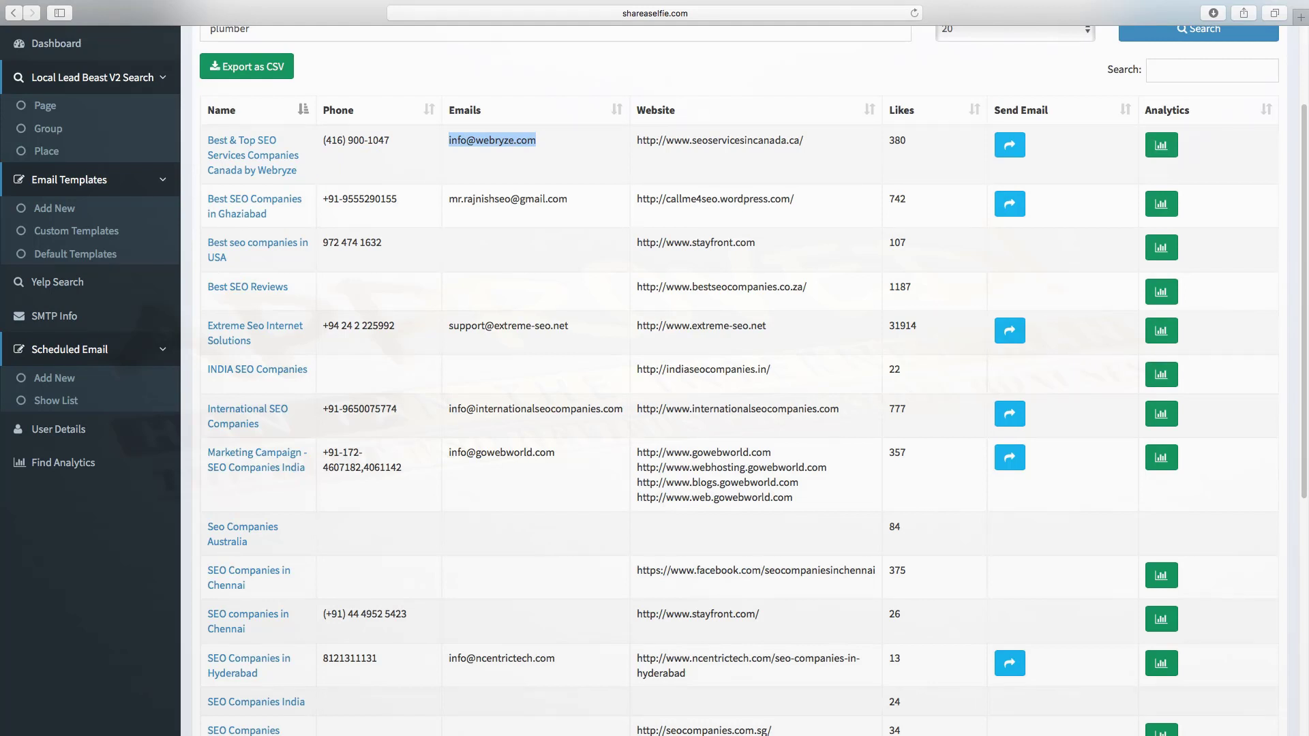
left_click(492, 139)
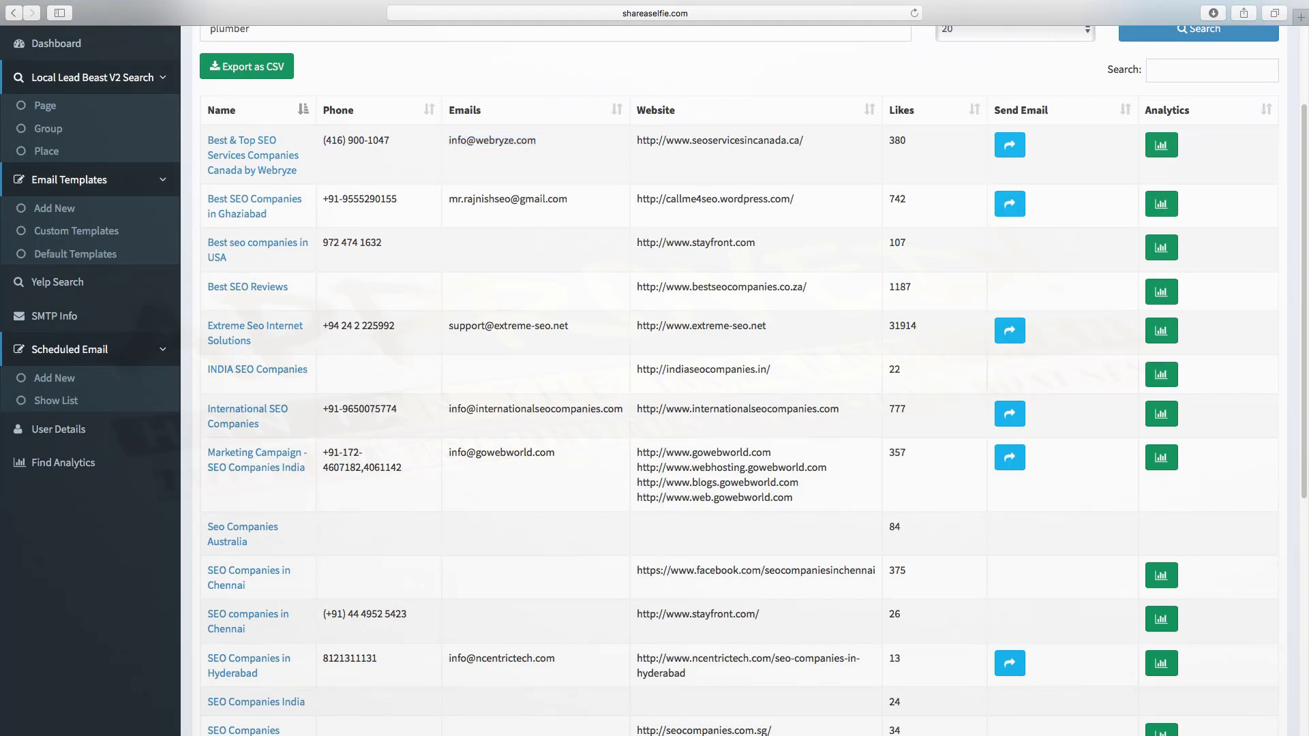
double_click(507, 199)
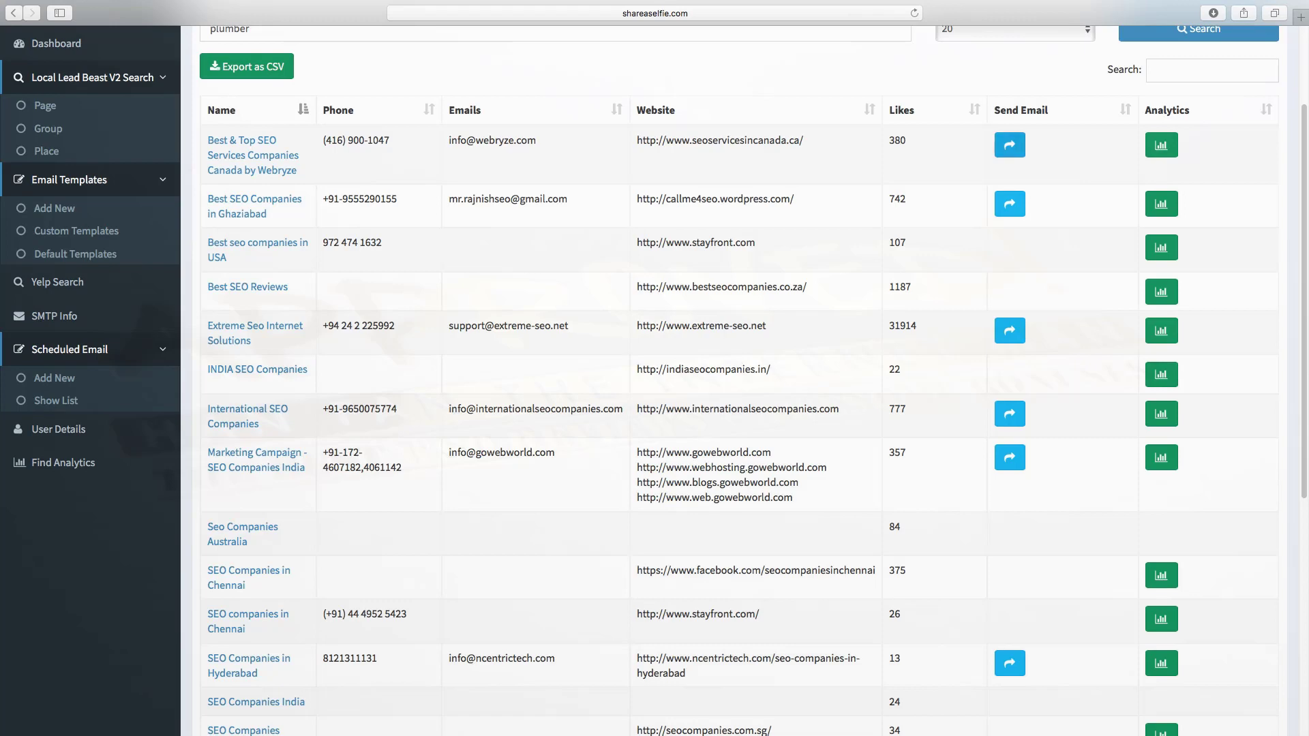
scroll("up", 3)
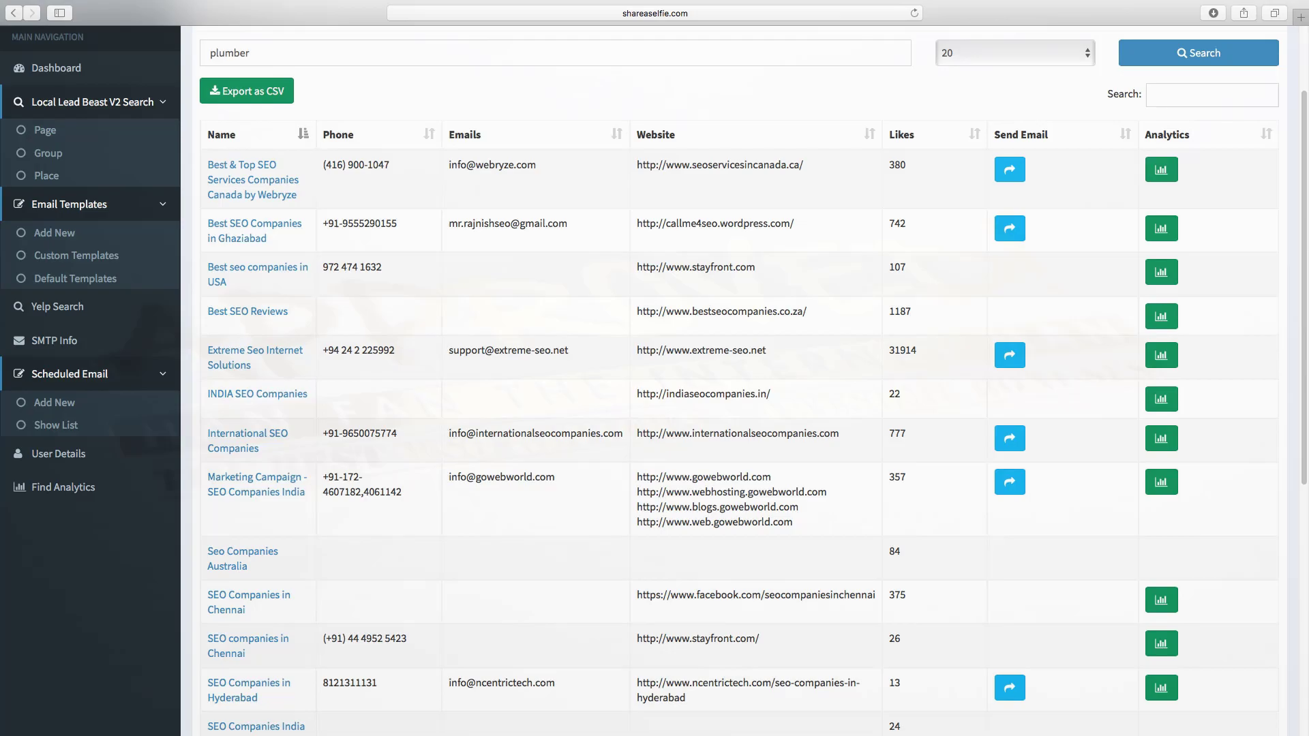
left_click(1160, 169)
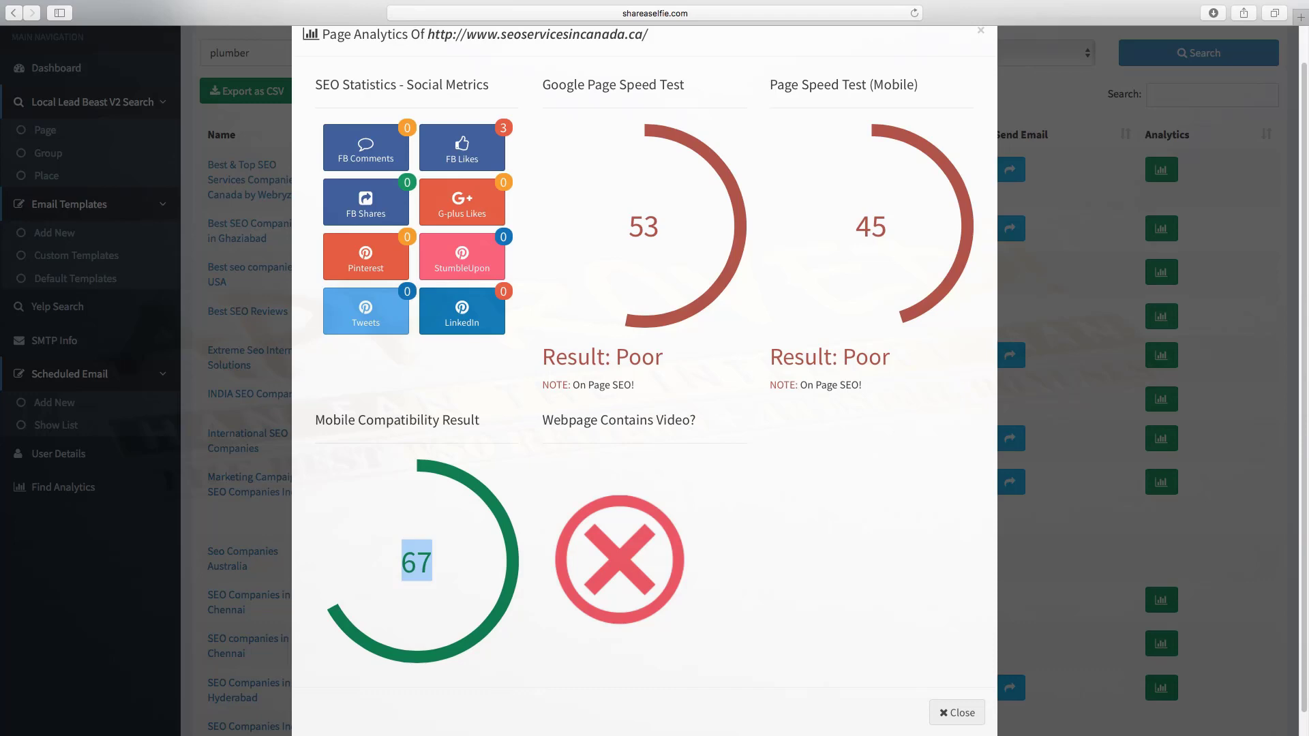
left_click(957, 712)
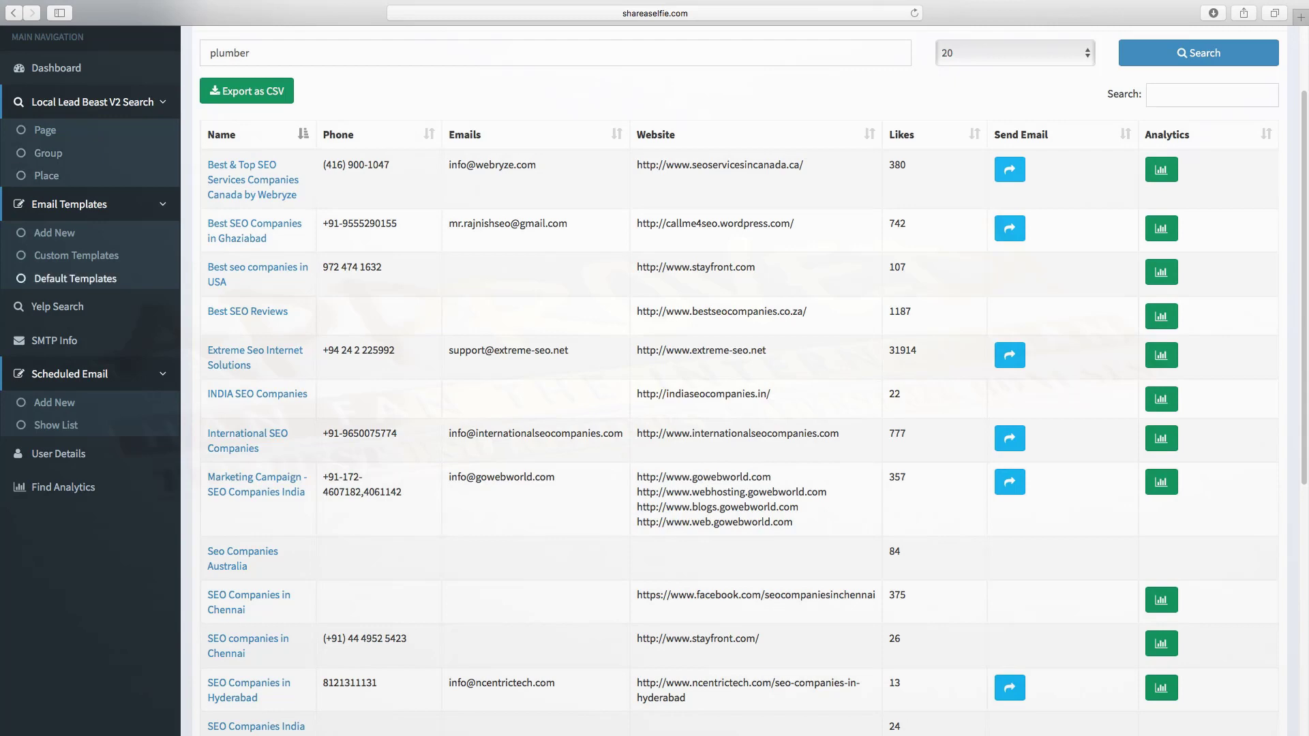
left_click(55, 233)
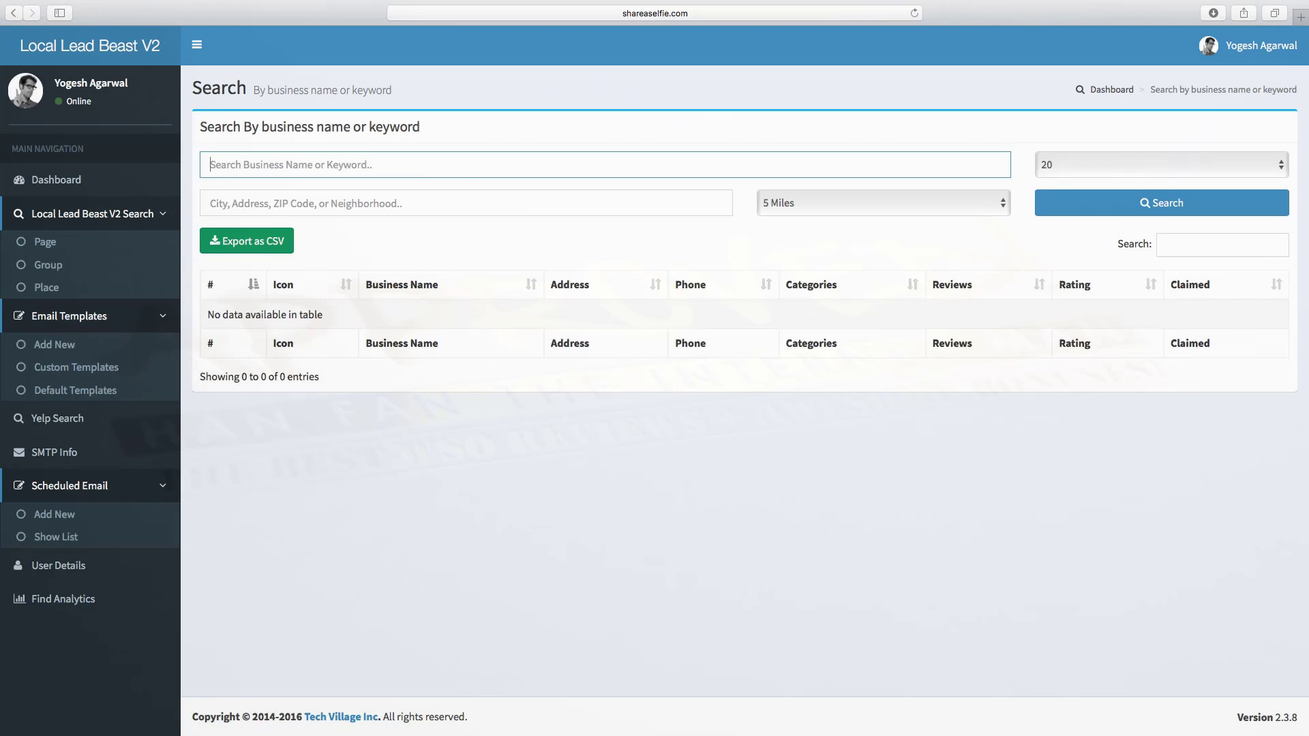
Step: Search Yelp for 'plumber' in 'new york' within a 10 Miles radius
type("plumber")
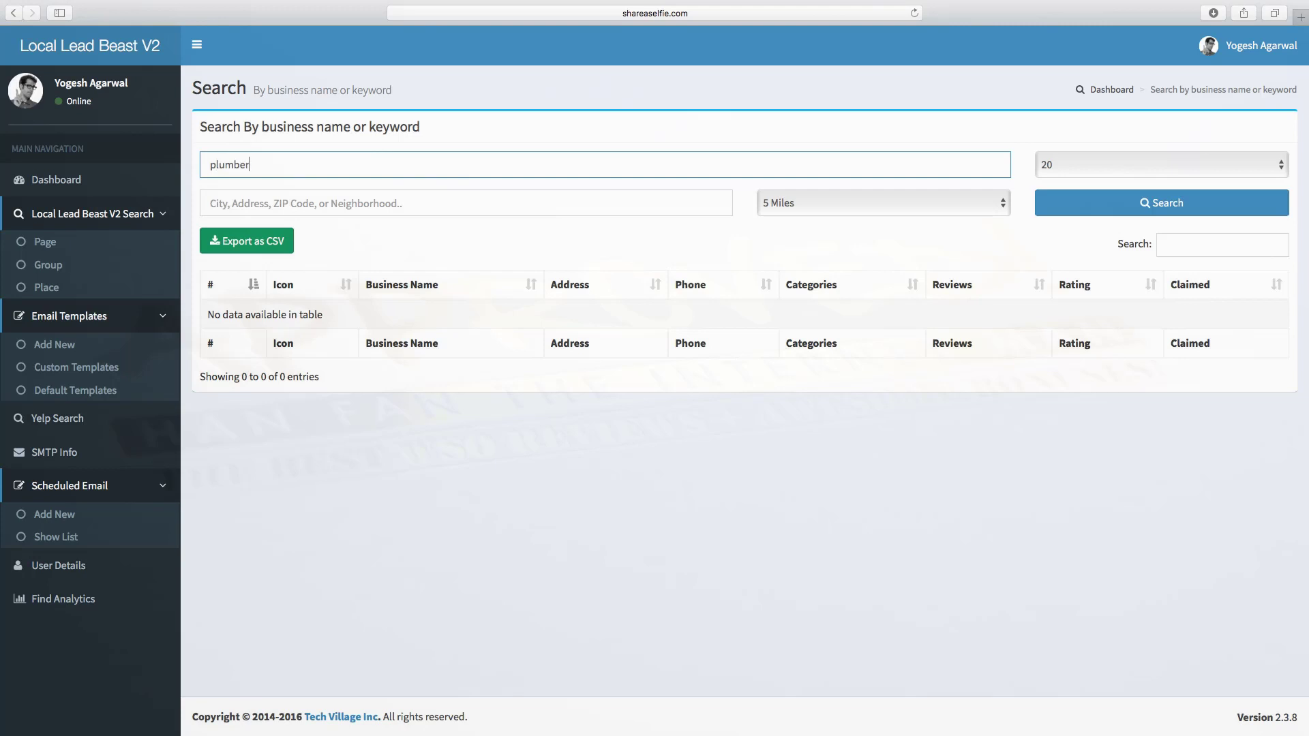
type("new")
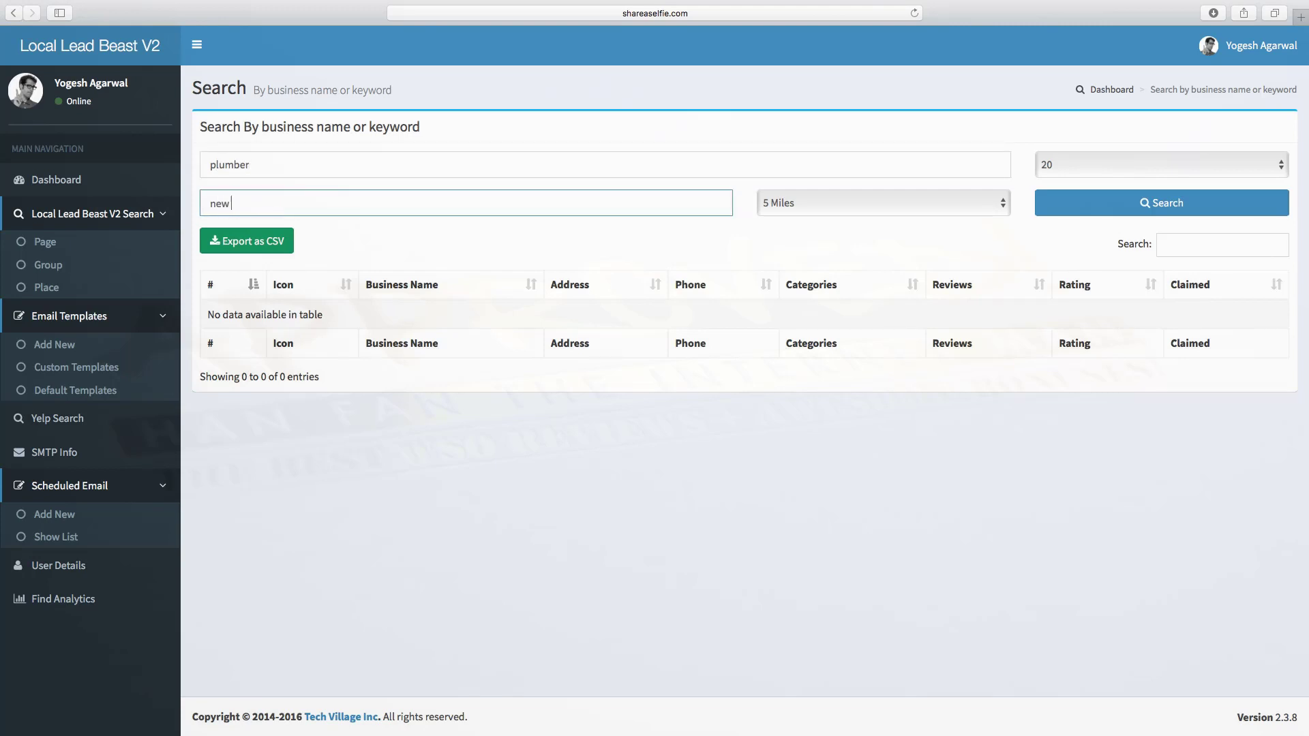
type("york")
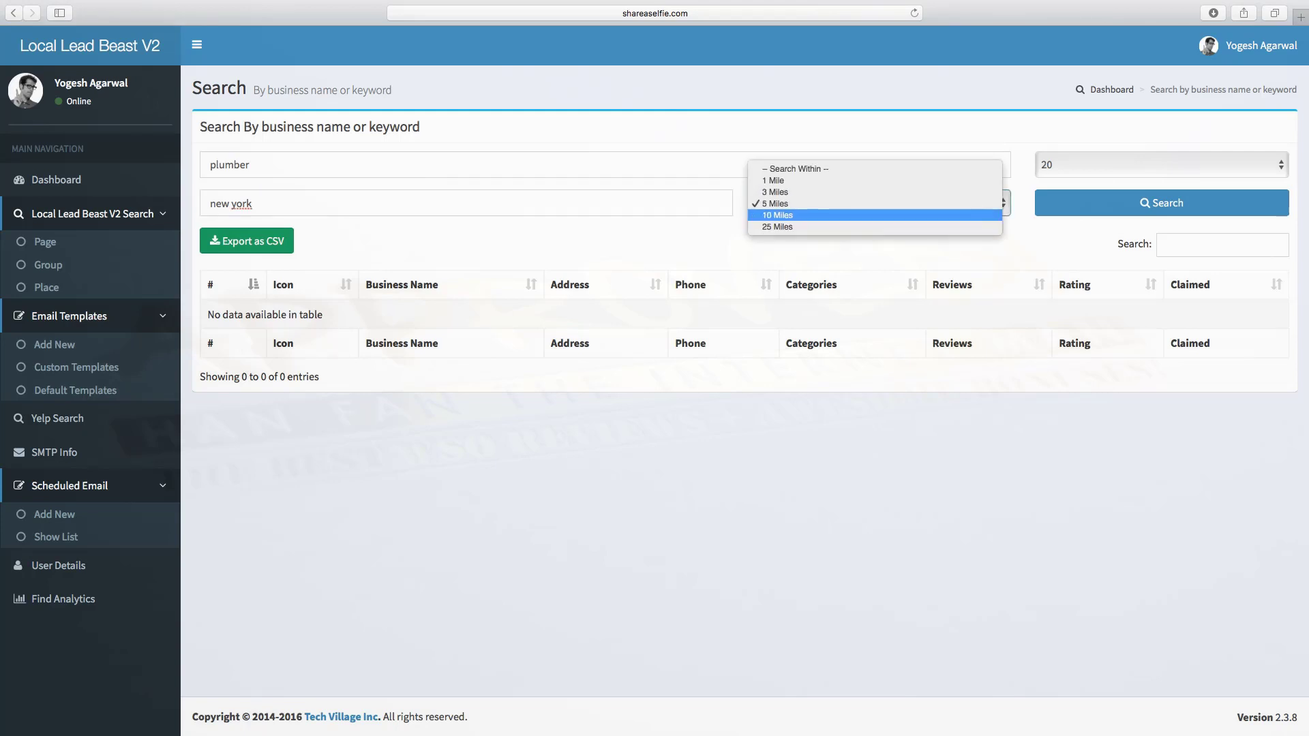
left_click(775, 214)
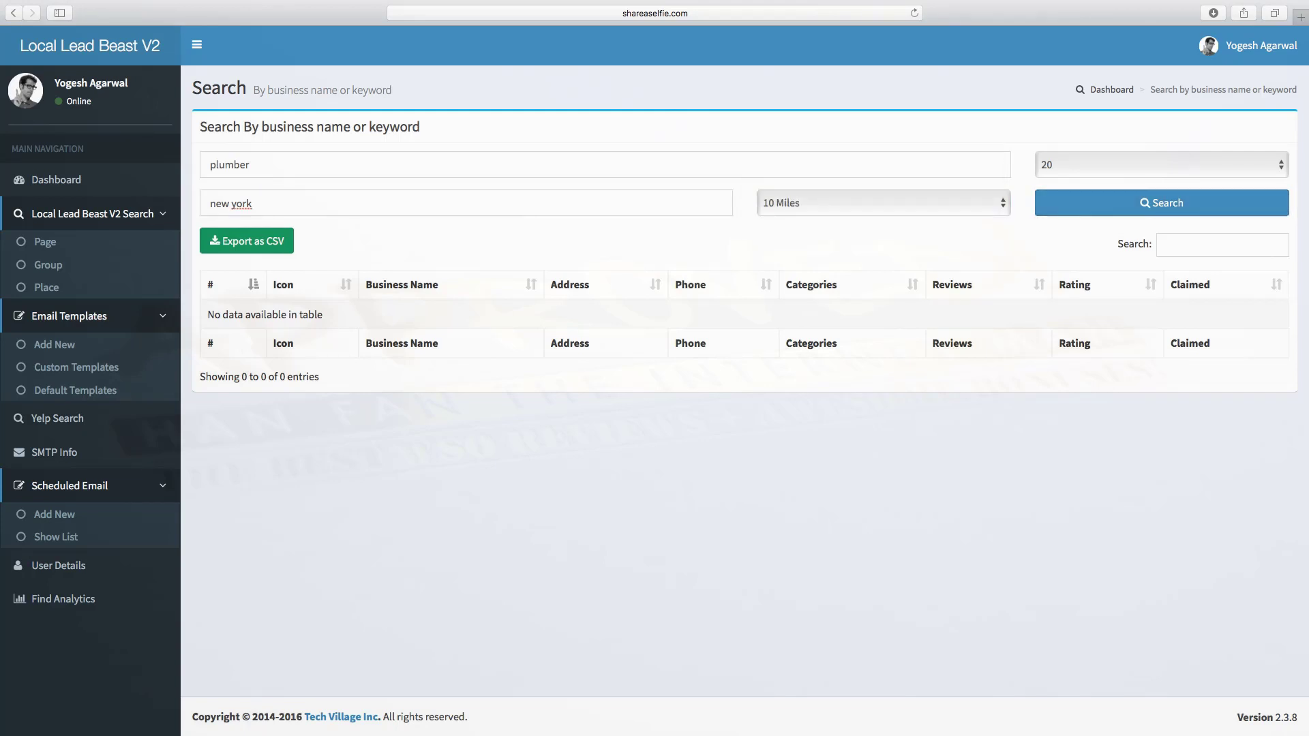
left_click(1158, 202)
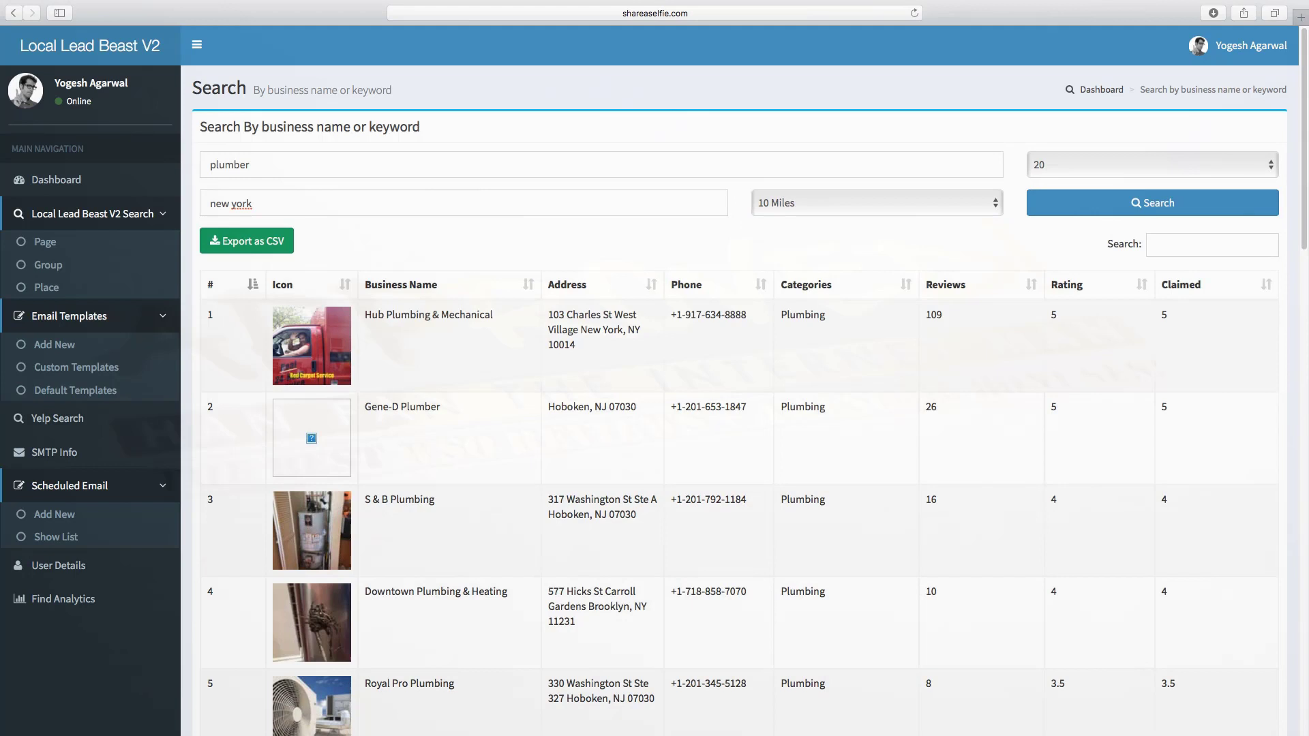
Step: Scroll through the Yelp plumbing listings with addresses, phones, reviews and ratings
scroll("down", 3)
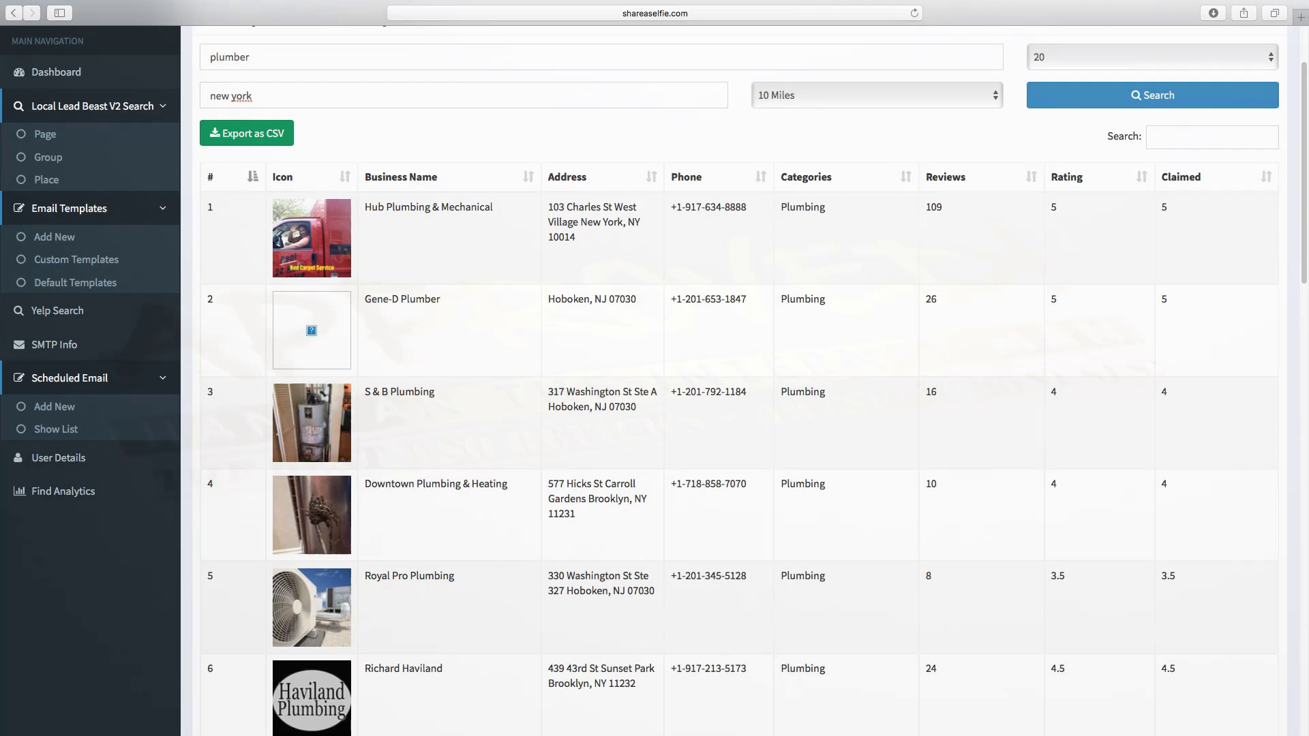
scroll("down", 3)
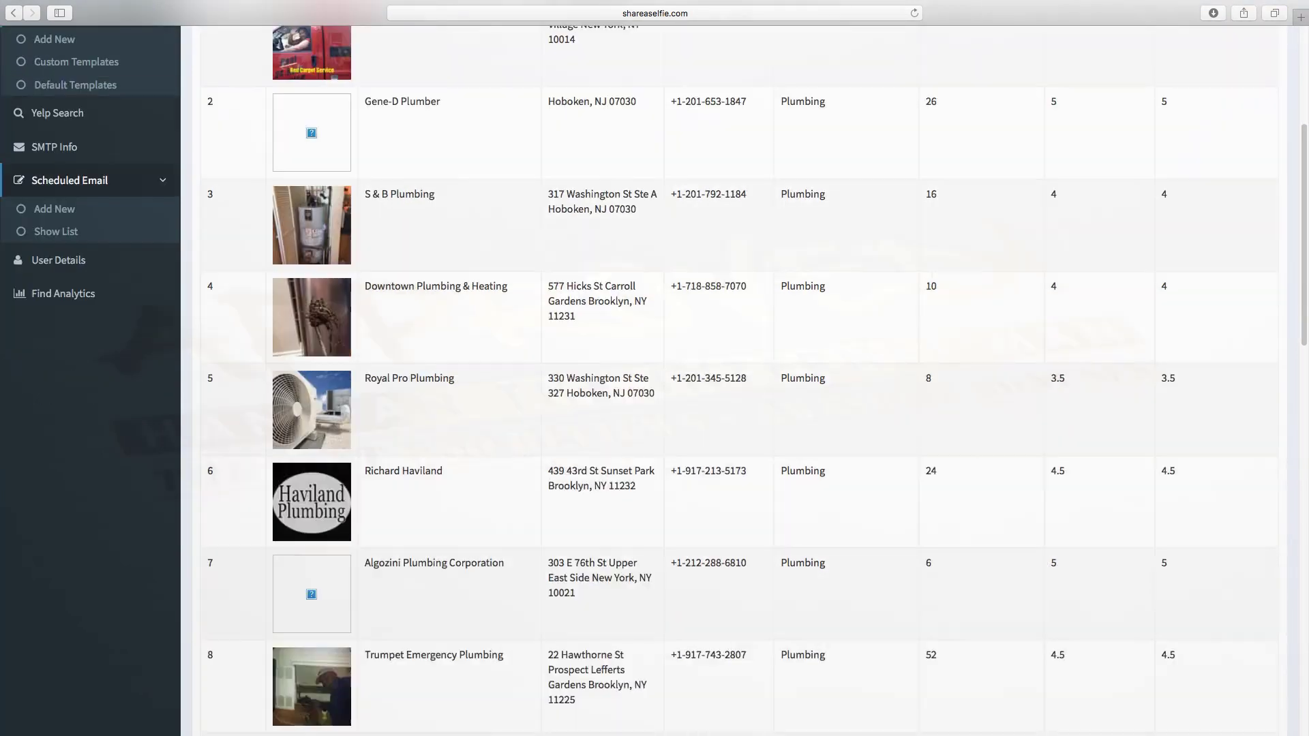
scroll("down", 3)
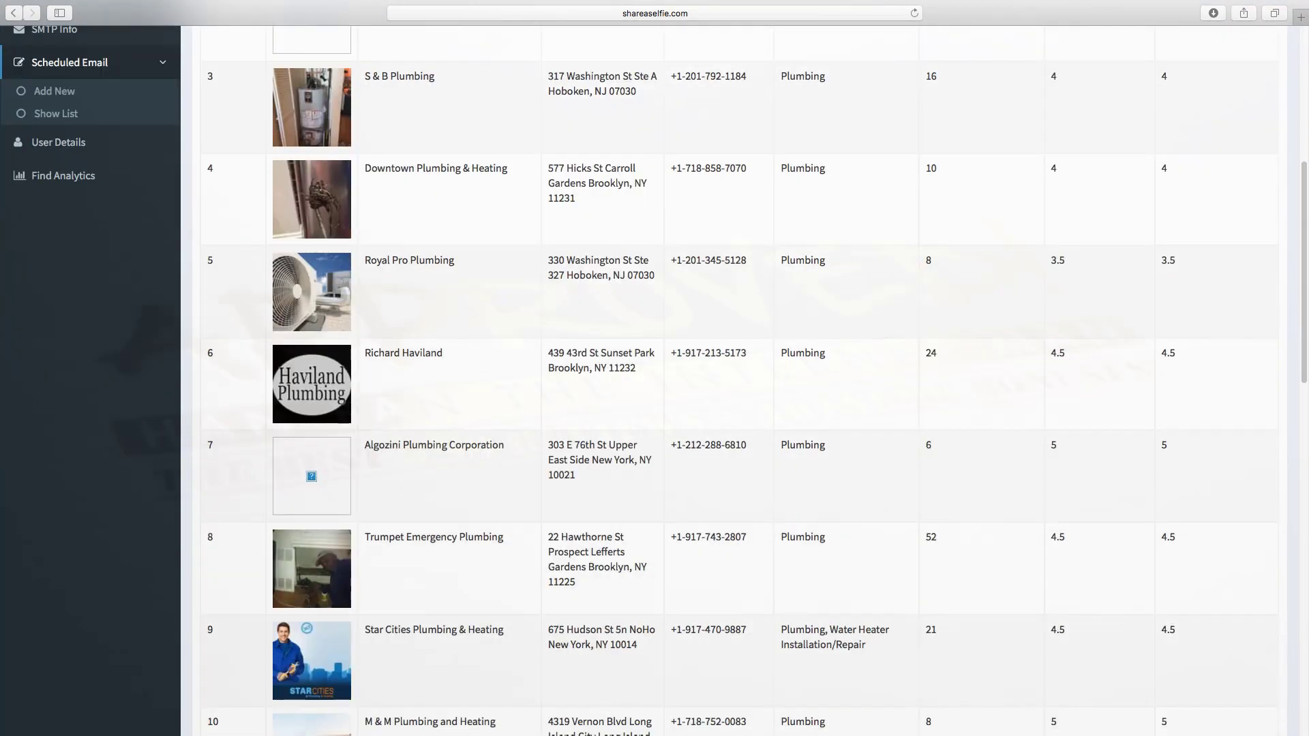
scroll("up", 3)
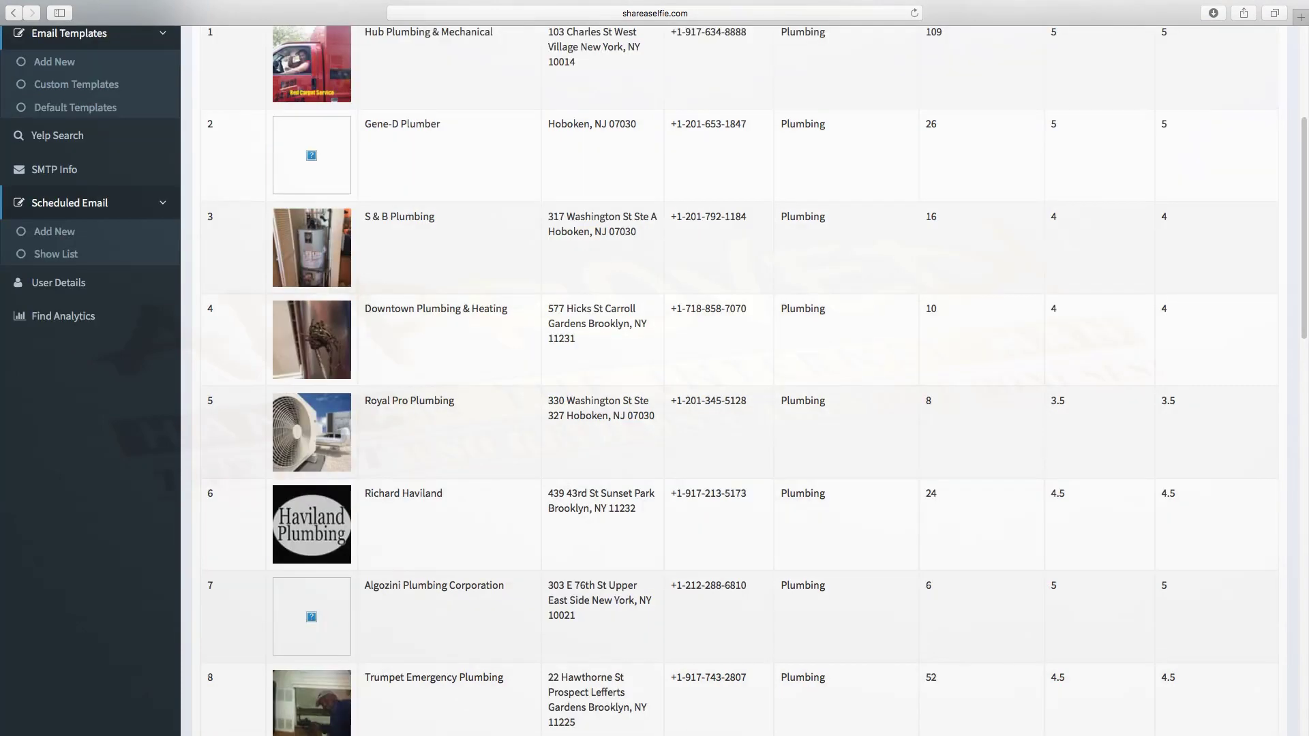
scroll("up", 3)
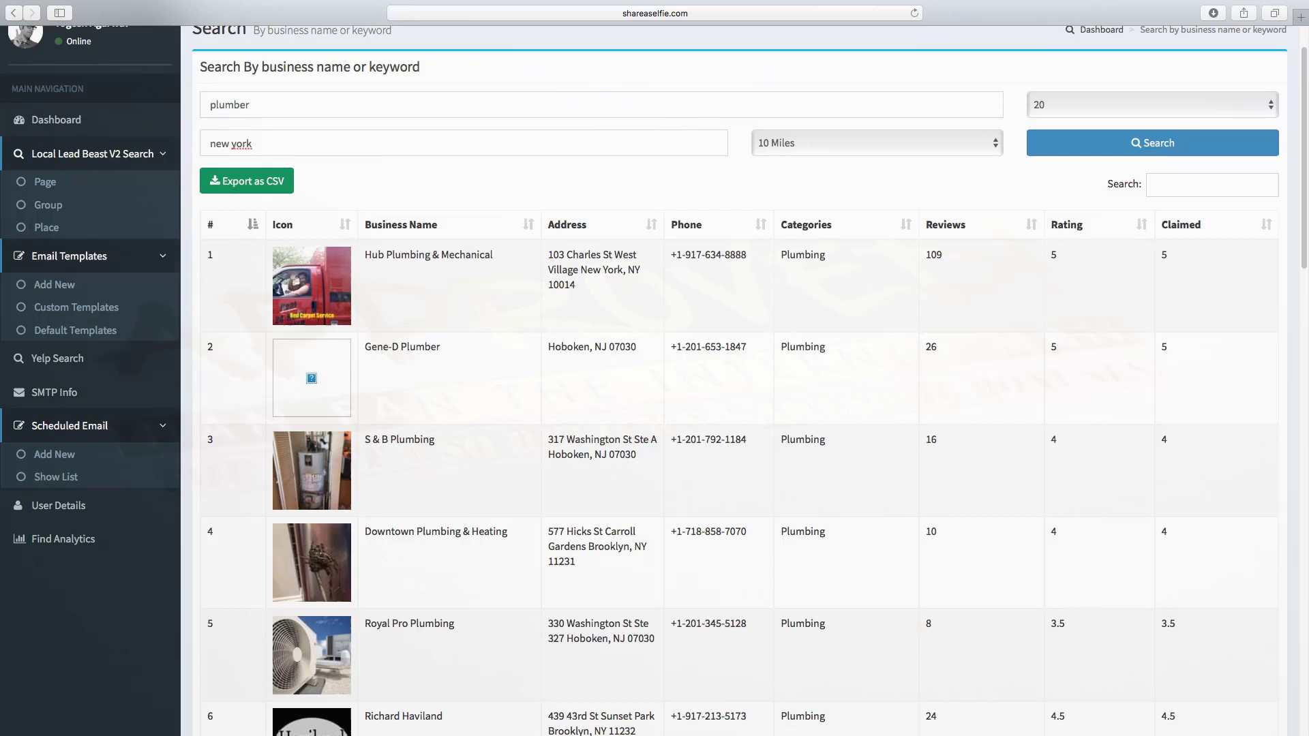